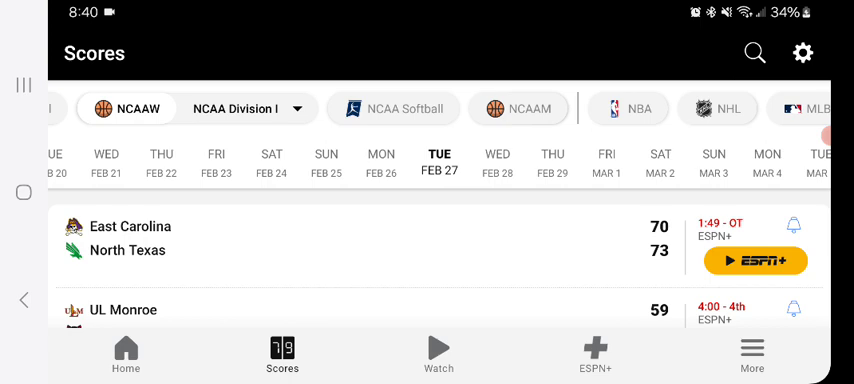
# Step: Scroll the Feb 27 NCAAW scores past Indiana and Creighton to Army vs American and N Kentucky
pyautogui.scroll(-3)
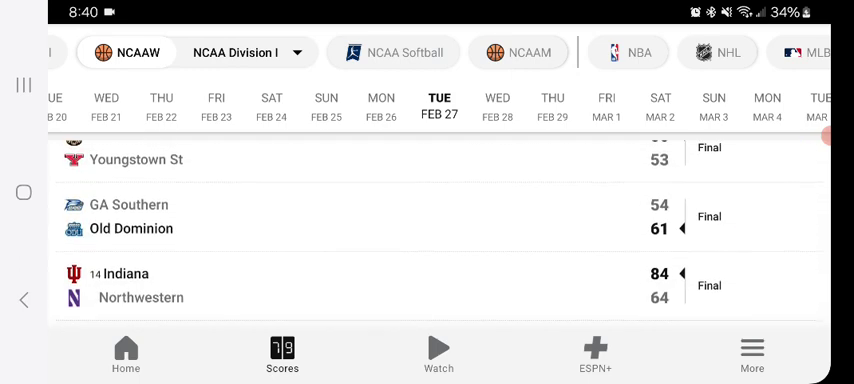
pyautogui.scroll(-3)
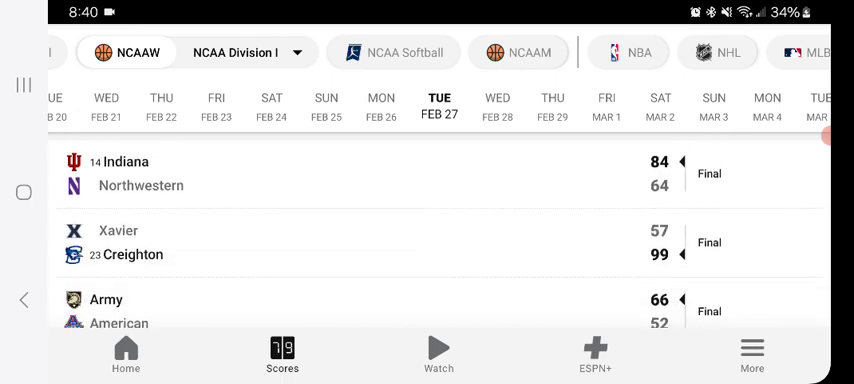
pyautogui.scroll(-3)
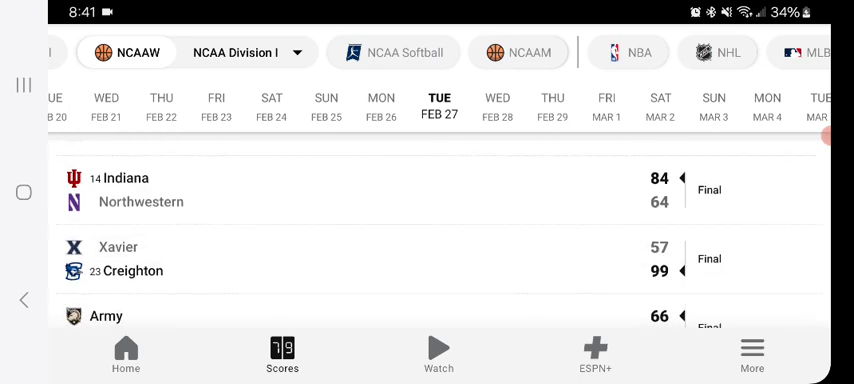
pyautogui.scroll(-3)
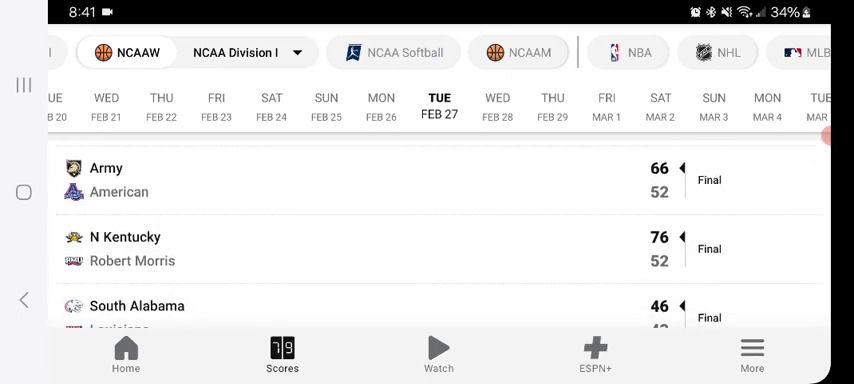
pyautogui.scroll(-3)
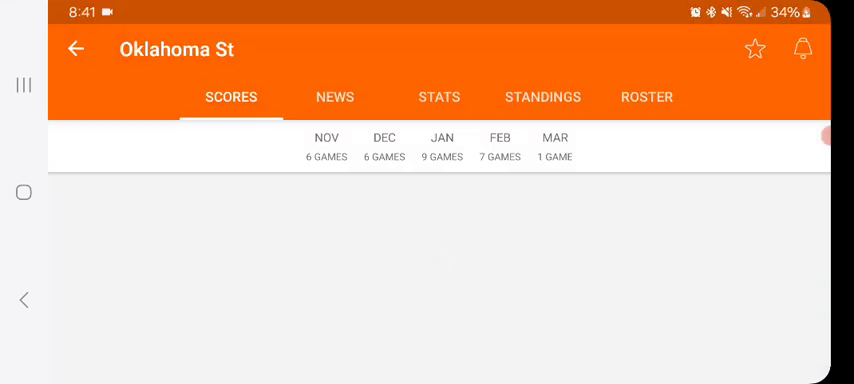
# Step: View Oklahoma St's Big 12 standings with team records
pyautogui.click(542, 96)
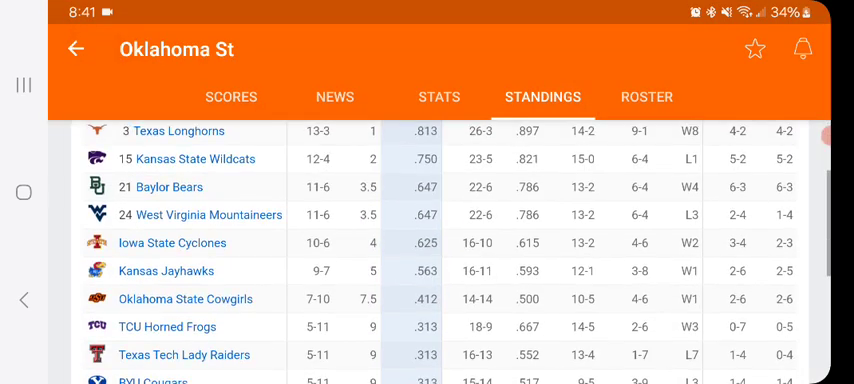
pyautogui.scroll(-3)
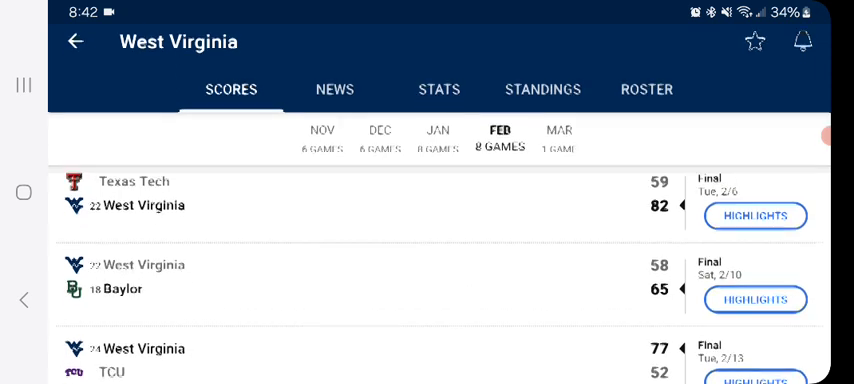
pyautogui.scroll(-3)
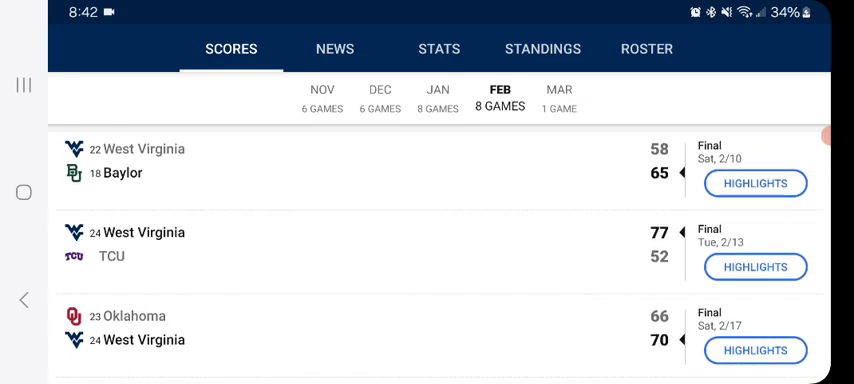
pyautogui.scroll(-3)
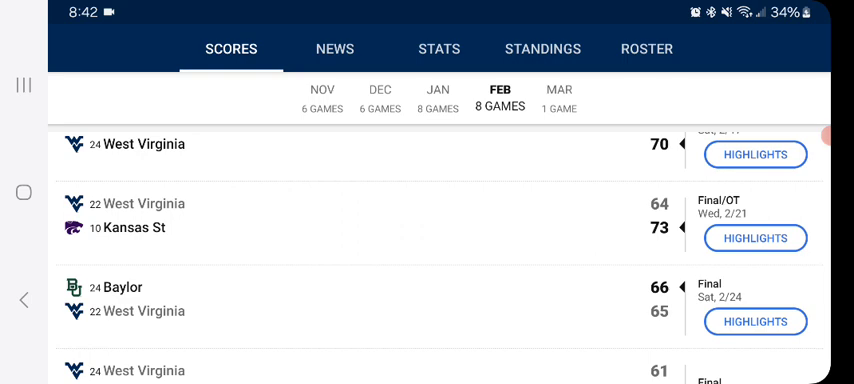
pyautogui.scroll(-3)
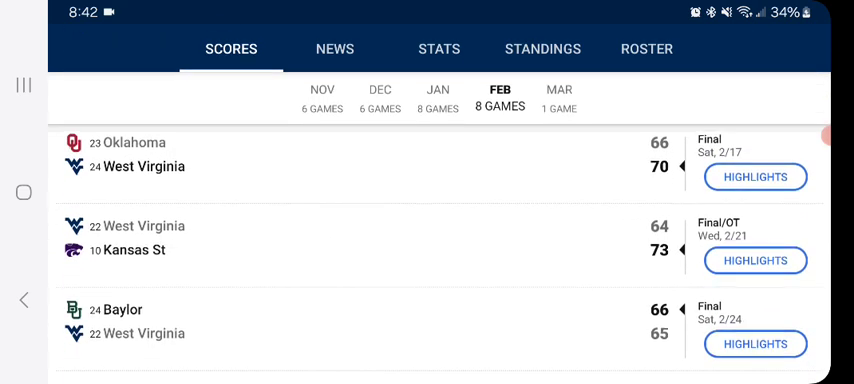
pyautogui.scroll(3)
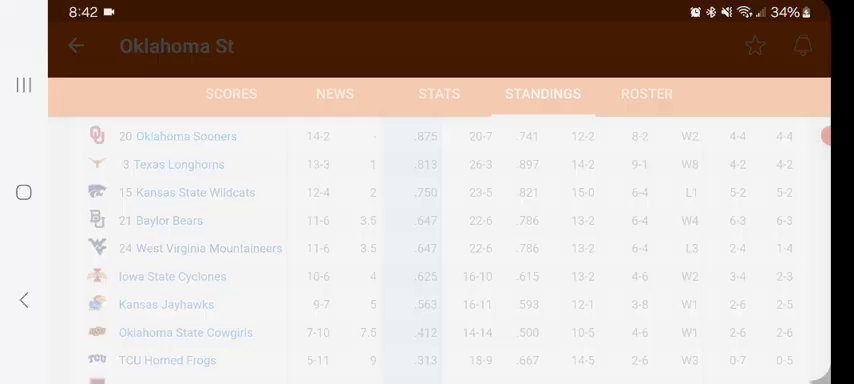
# Step: Review the Big 12 table, then return to the Feb 27 scoreboard with East Carolina vs North Texas
pyautogui.click(200, 248)
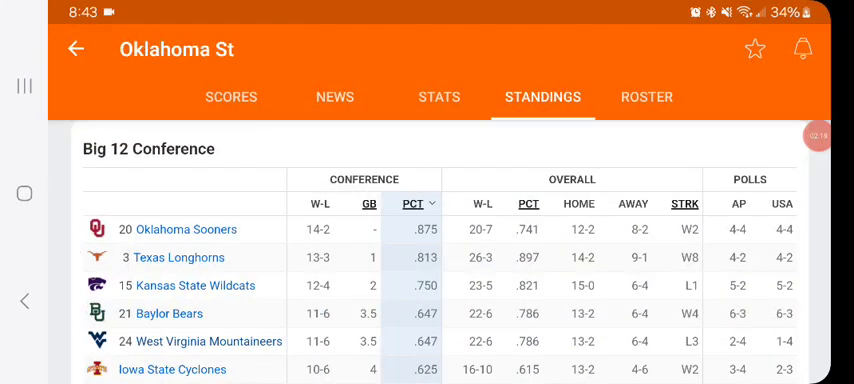
pyautogui.click(282, 356)
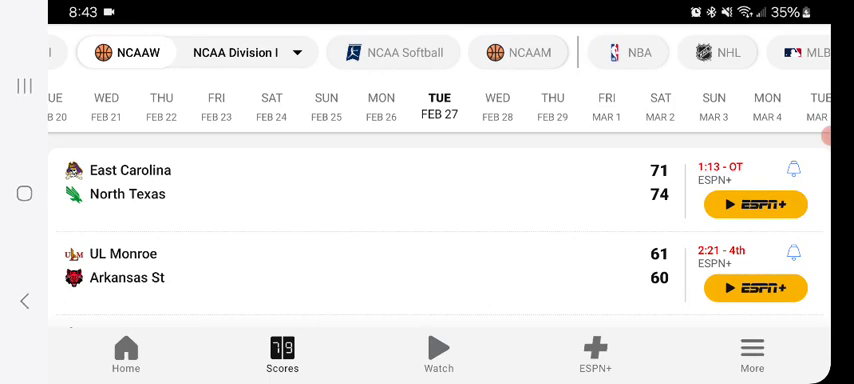
pyautogui.scroll(-3)
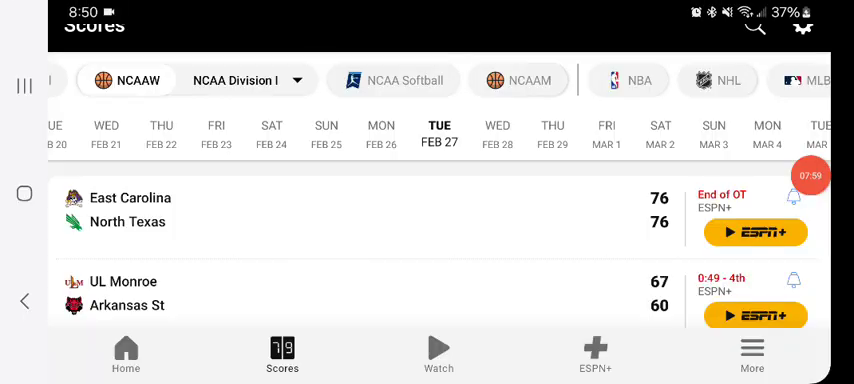
# Step: Scroll past UL Monroe to St John's vs Marquette on the Feb 27 list
pyautogui.scroll(-3)
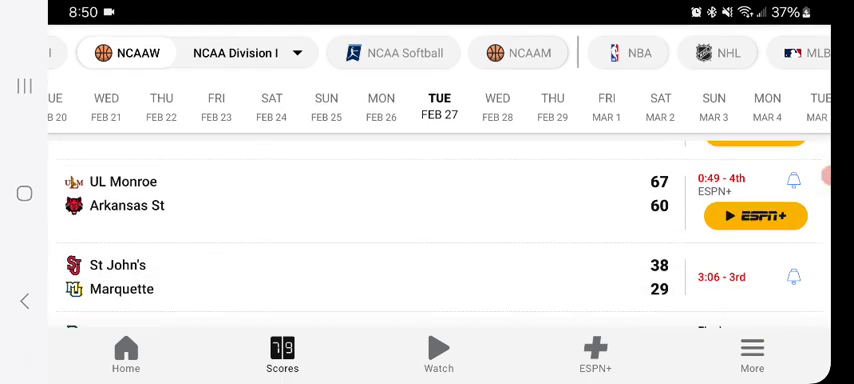
pyautogui.scroll(-3)
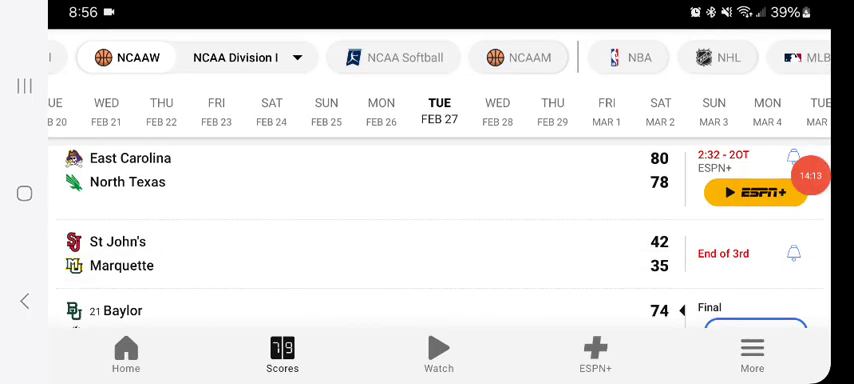
pyautogui.scroll(3)
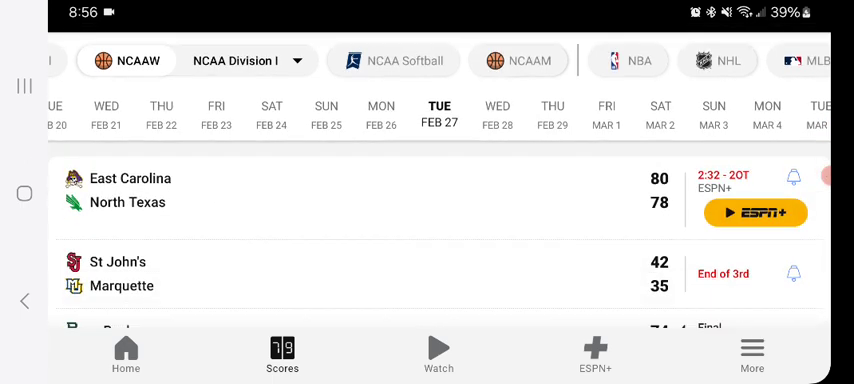
pyautogui.scroll(-3)
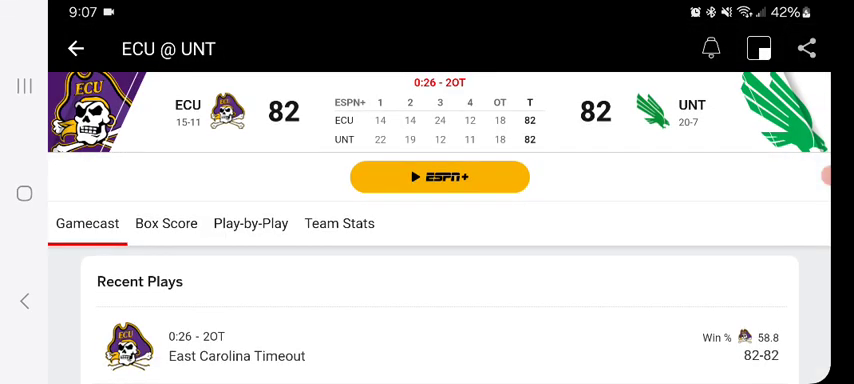
pyautogui.click(166, 224)
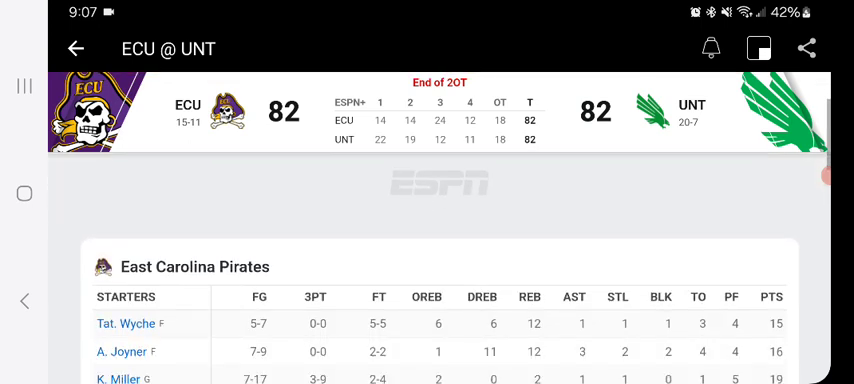
pyautogui.scroll(-3)
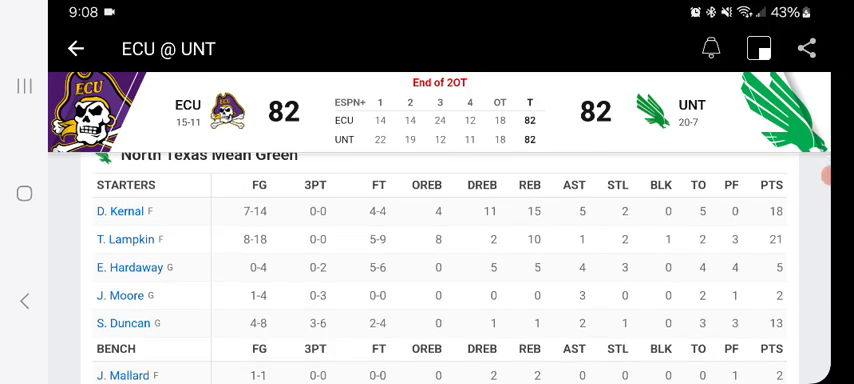
pyautogui.scroll(-3)
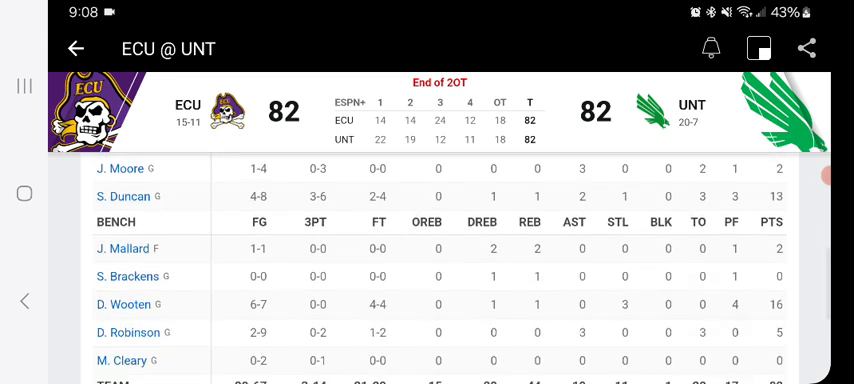
pyautogui.scroll(-3)
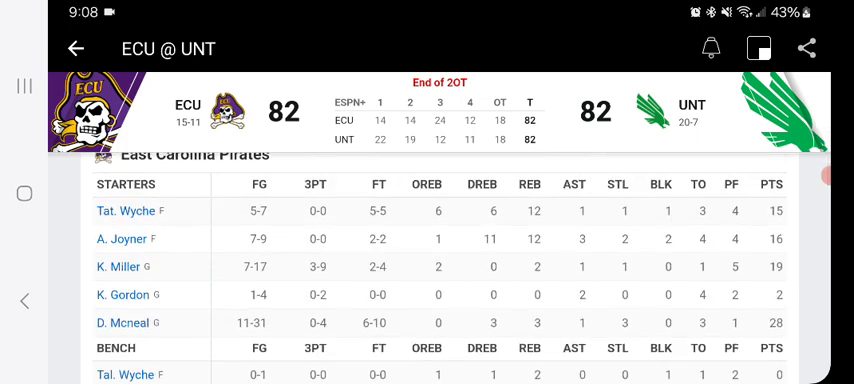
pyautogui.scroll(-3)
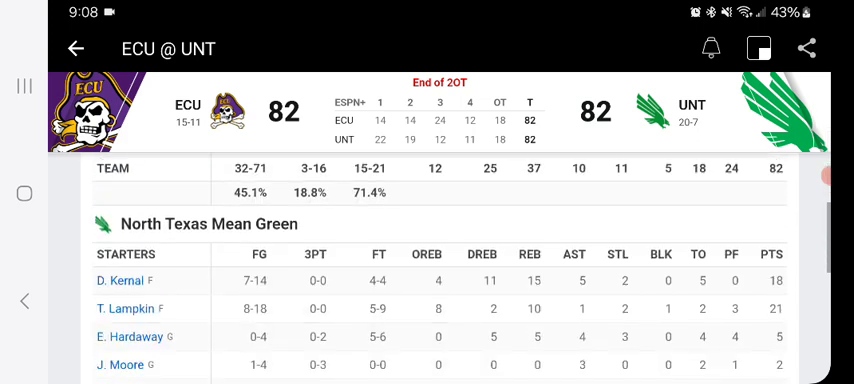
pyautogui.scroll(-3)
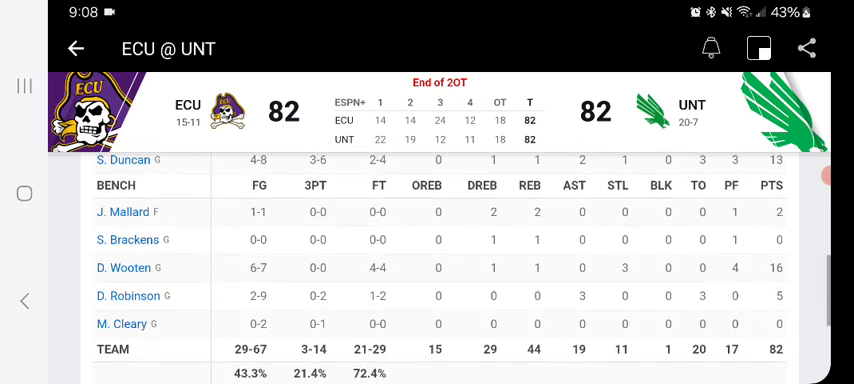